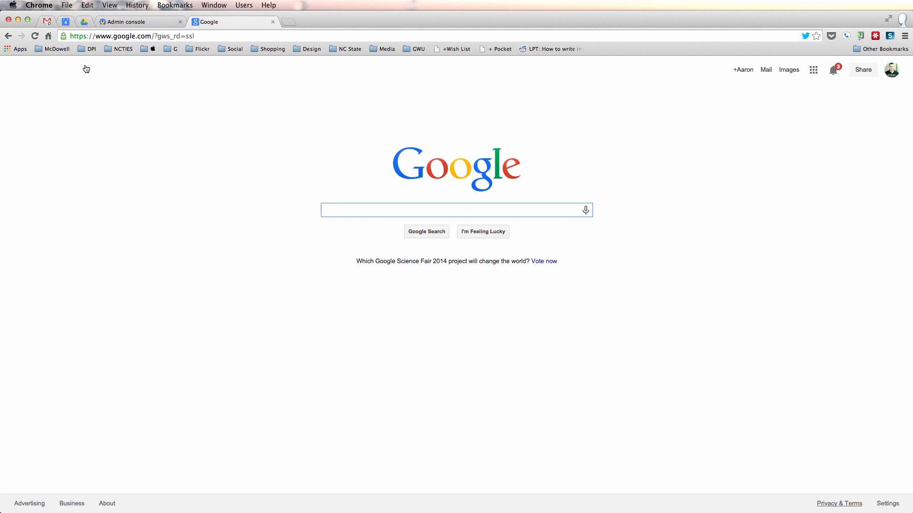
Confirm Chrome version 37 is up to date via About Google Chrome, then return to the Admin console.
click(41, 5)
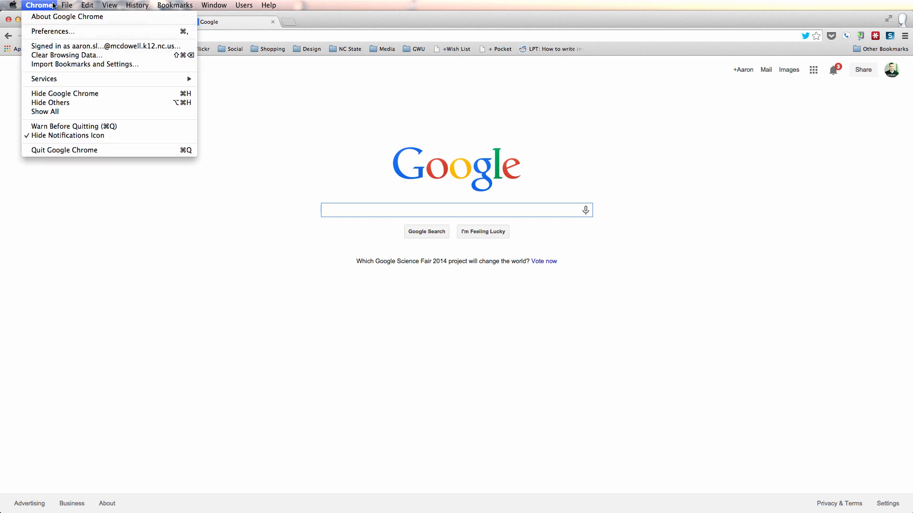
click(69, 17)
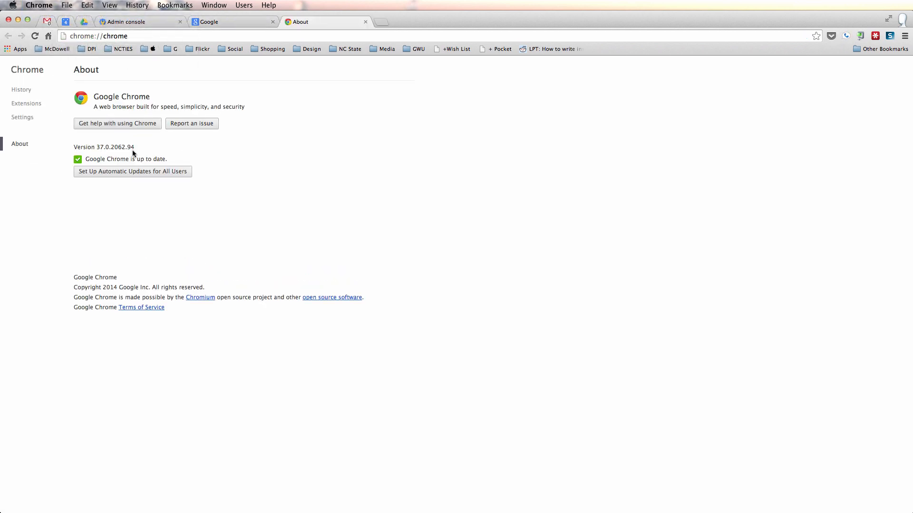
click(128, 22)
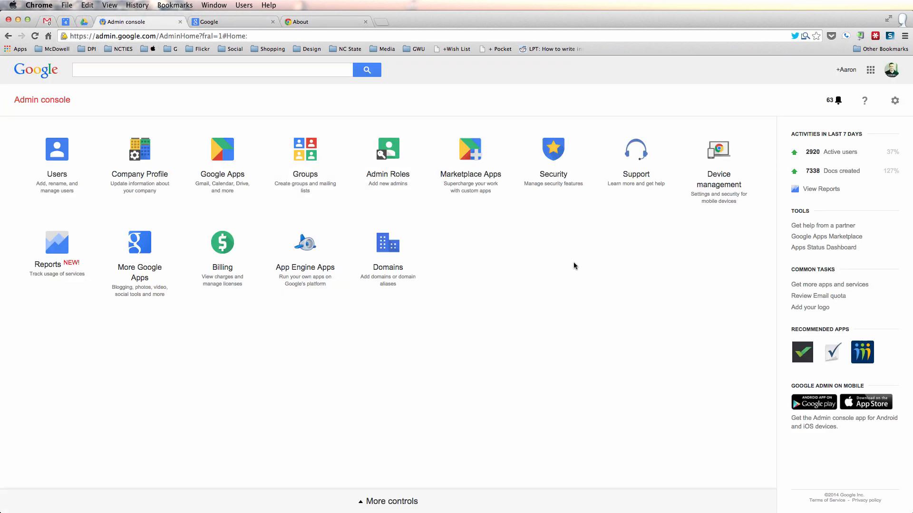
Go to Device management > Chrome > User settings for the STUDENTS org under HS > MEC.
click(718, 149)
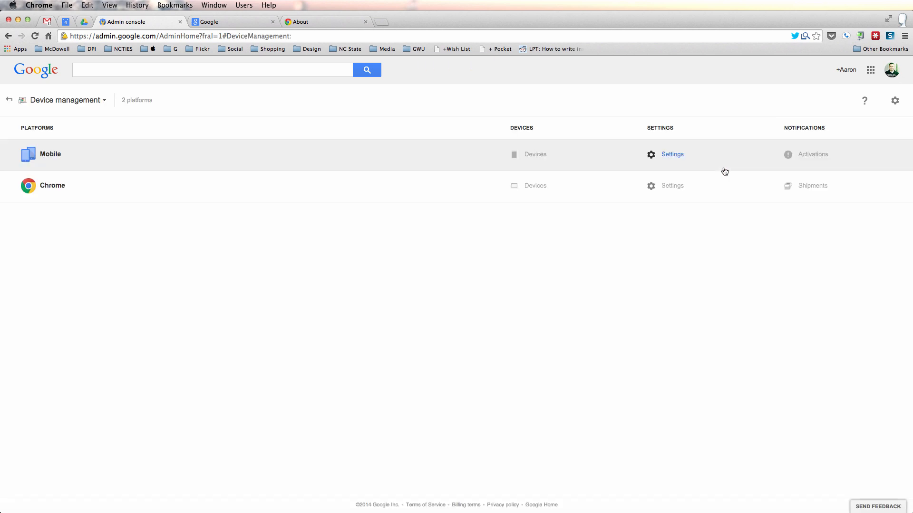
click(52, 185)
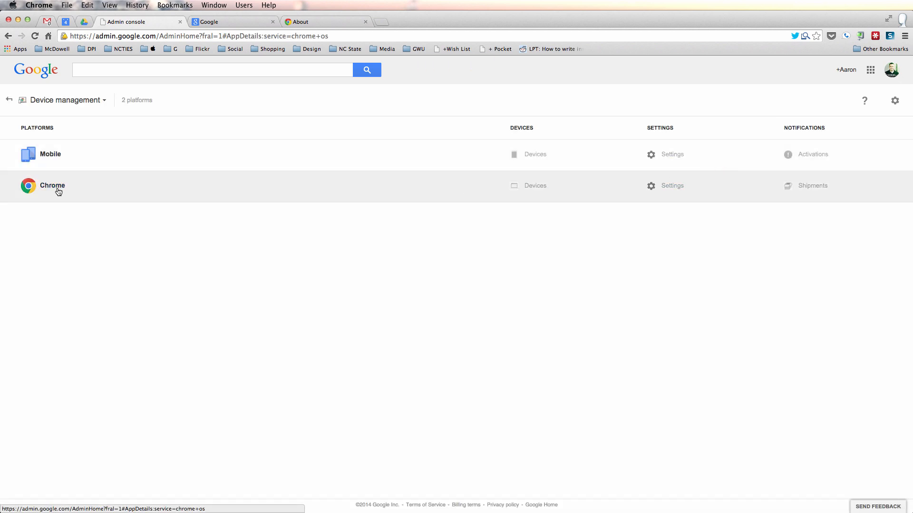
click(52, 185)
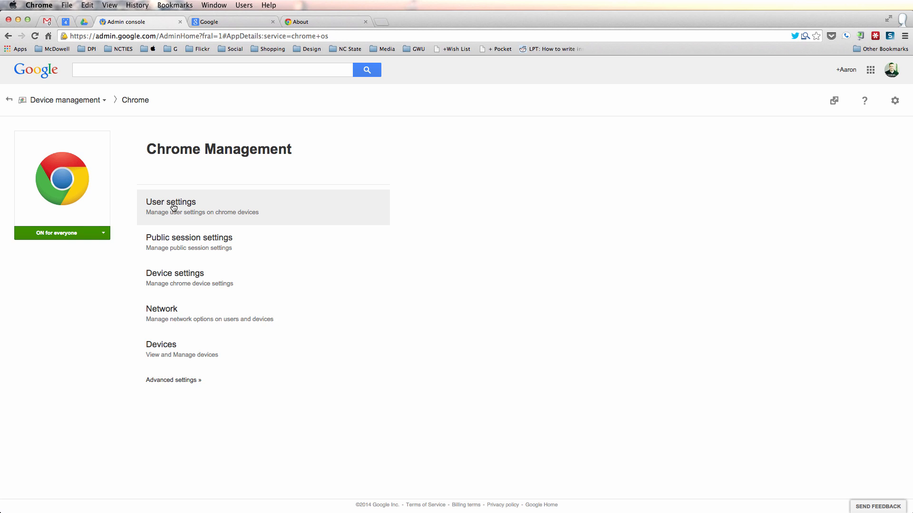
click(170, 207)
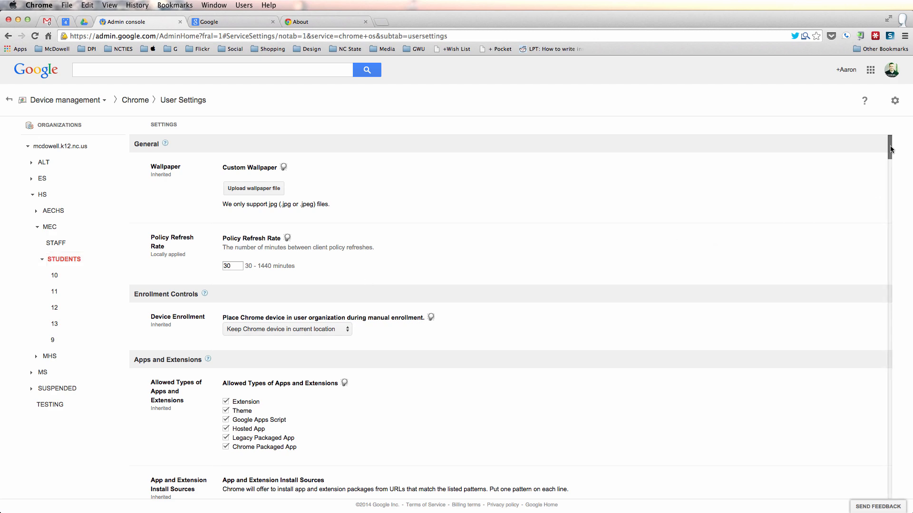
Scroll down to the User Experience section showing Managed Bookmarks and Bookmark Bar.
scroll(down, 3)
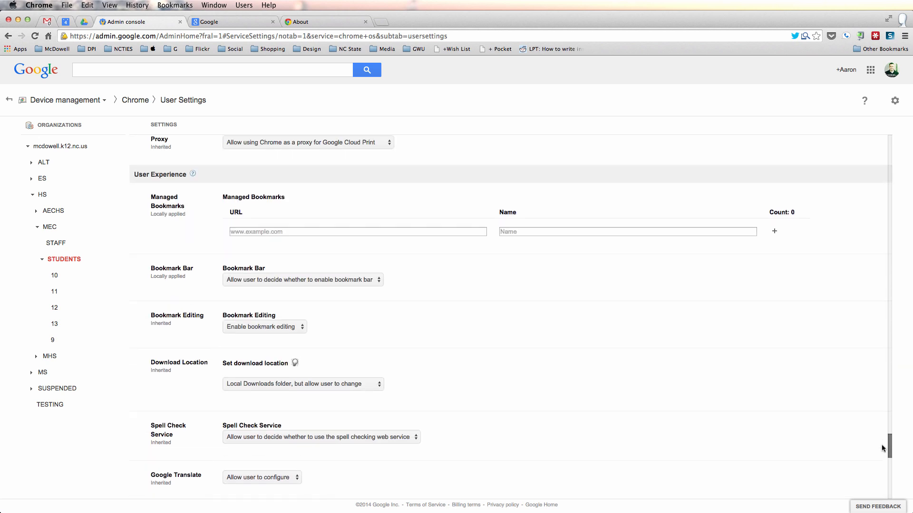
mouse_move(455, 318)
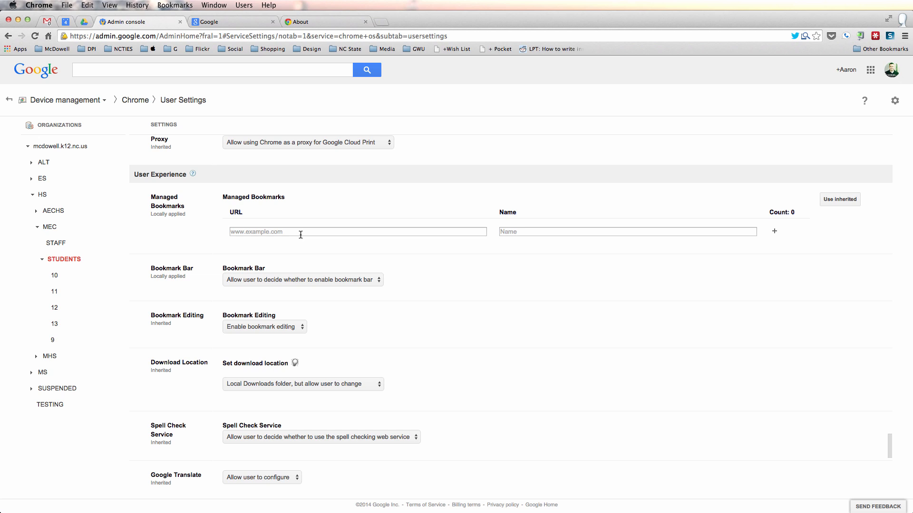
text(http://lsaccess.me/login)
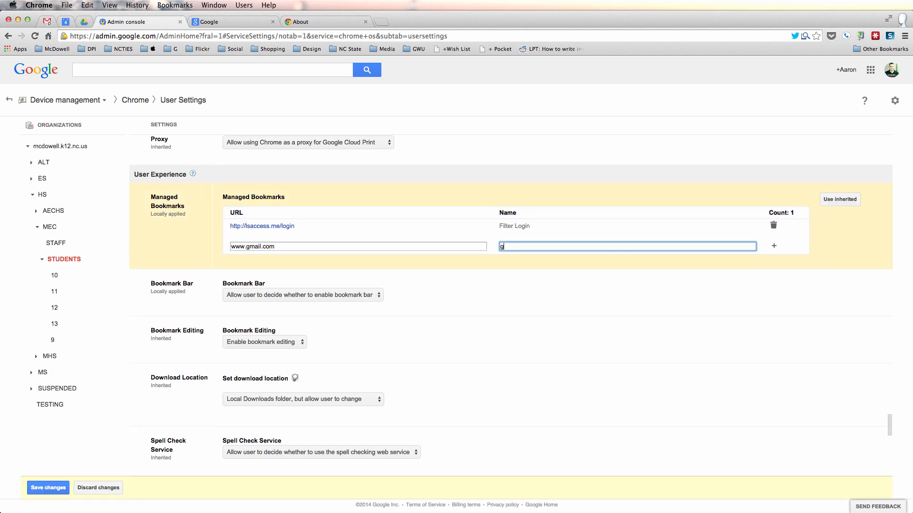
text(mail)
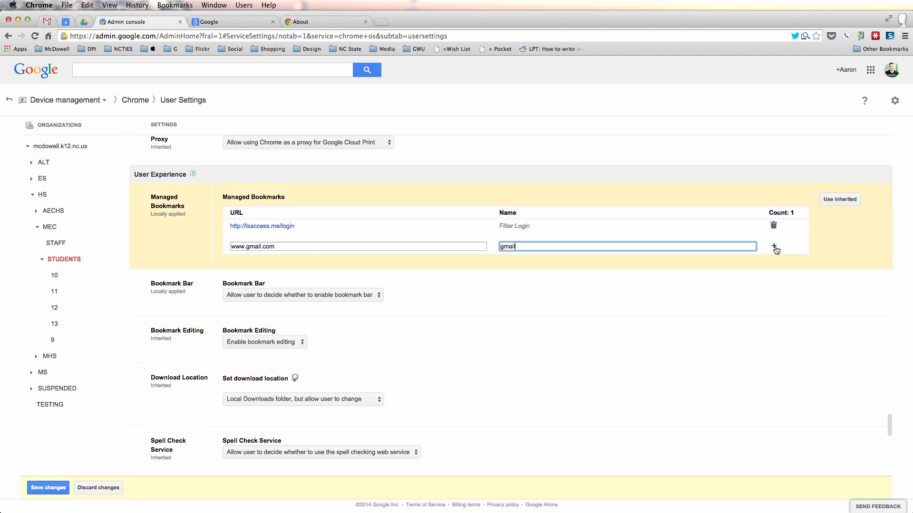
click(773, 249)
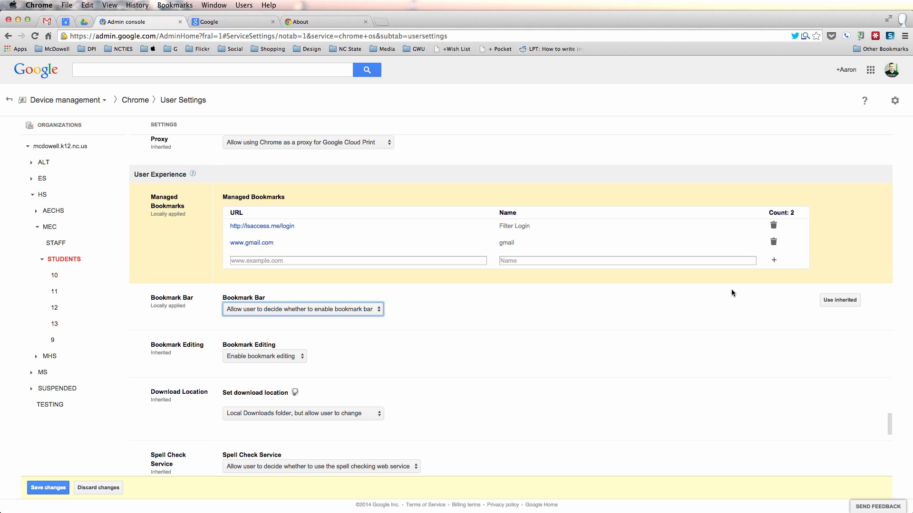
Set Bookmark Bar to 'Enable bookmark bar' and save the STUDENTS user settings.
click(303, 309)
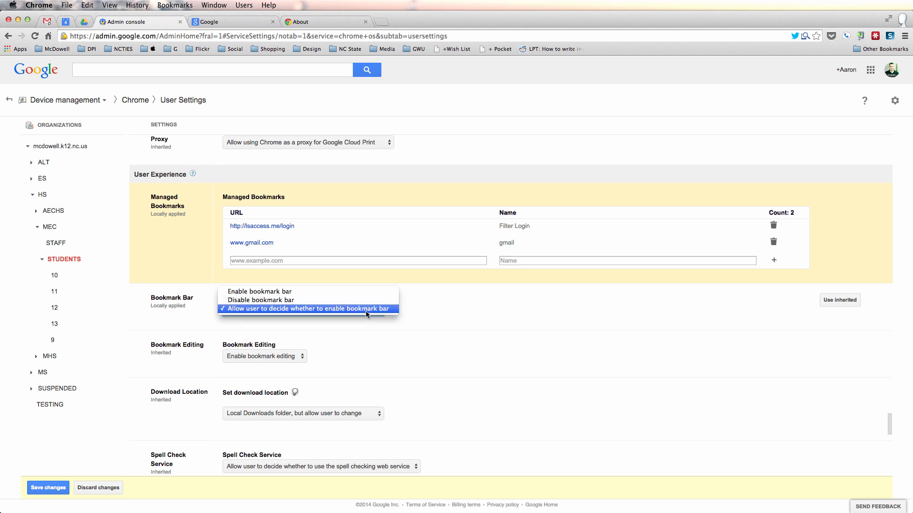
click(259, 292)
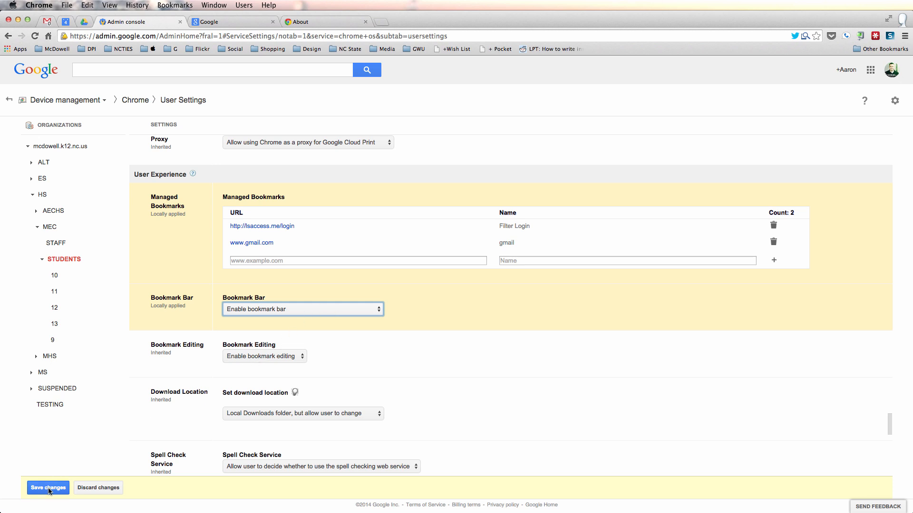
click(48, 487)
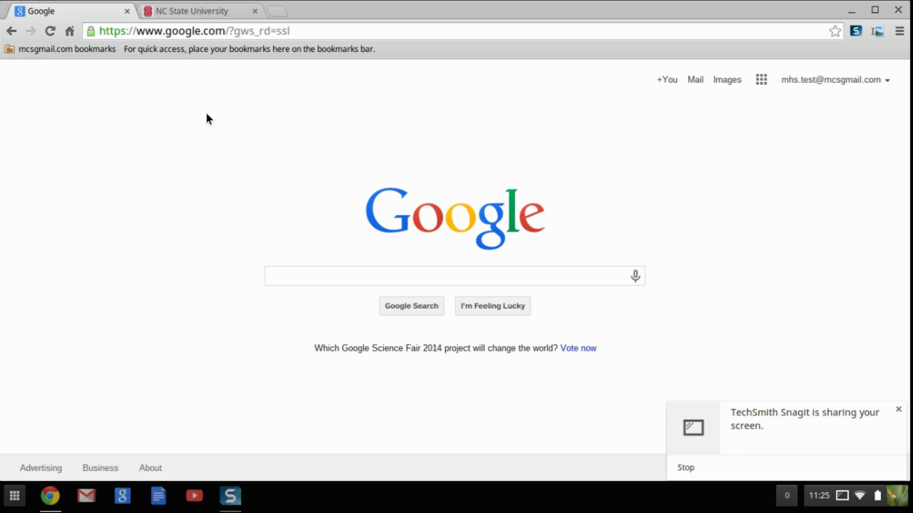
mouse_move(145, 71)
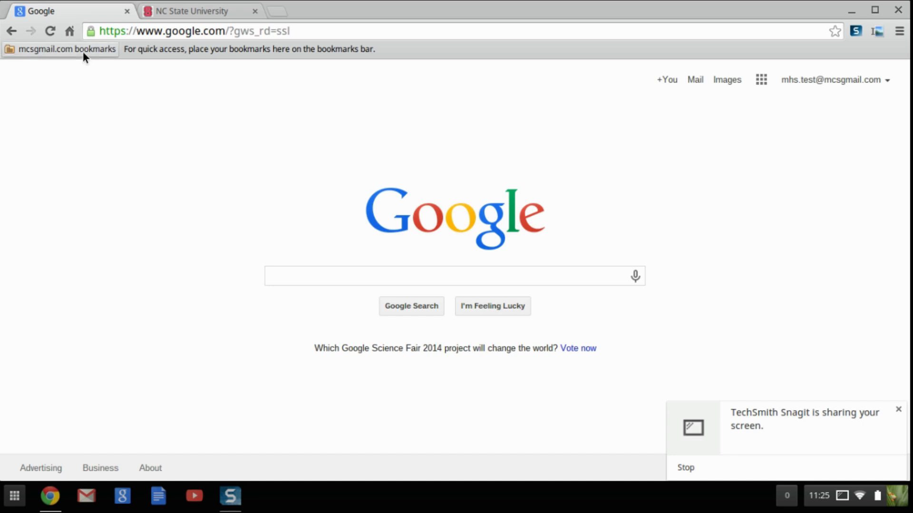
Open the Chromebook's managed bookmarks folder to confirm Filter Login and gmail appear.
click(60, 48)
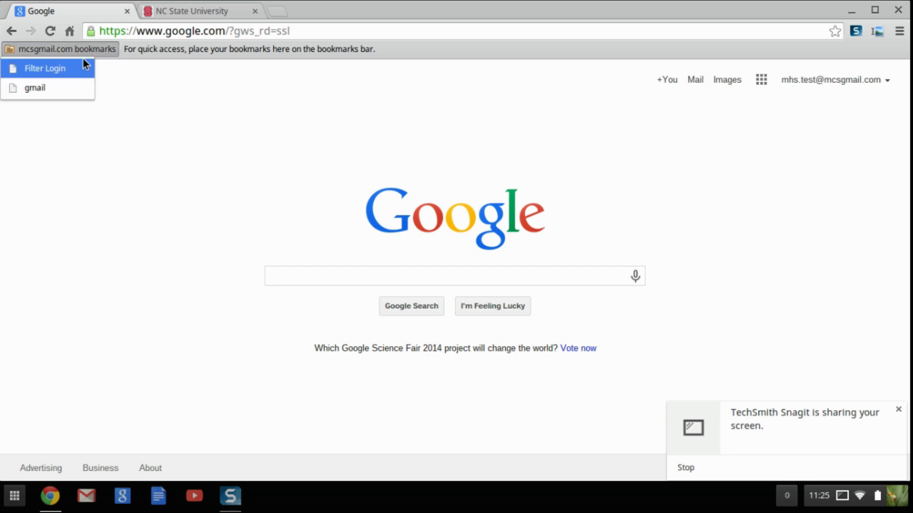